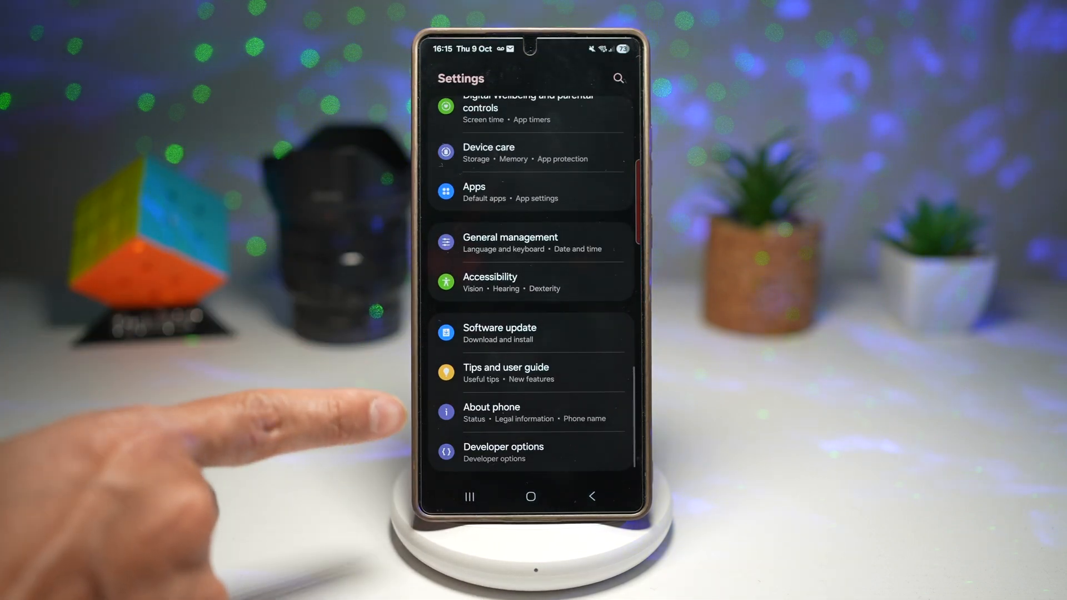
Reach Software information from About phone to access the Android version entry.
left_click(492, 412)
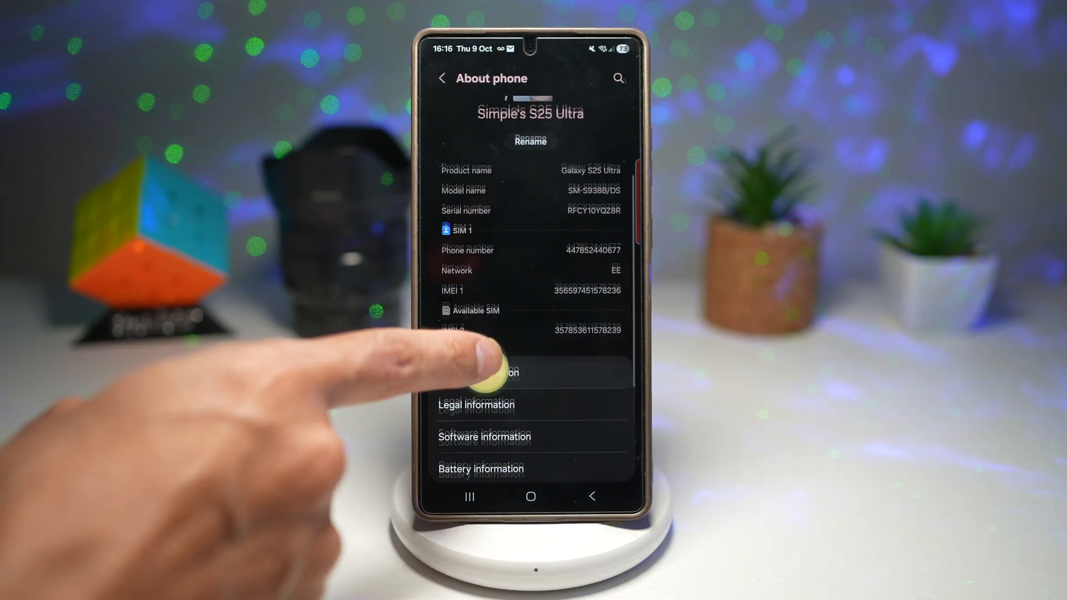
left_click(485, 436)
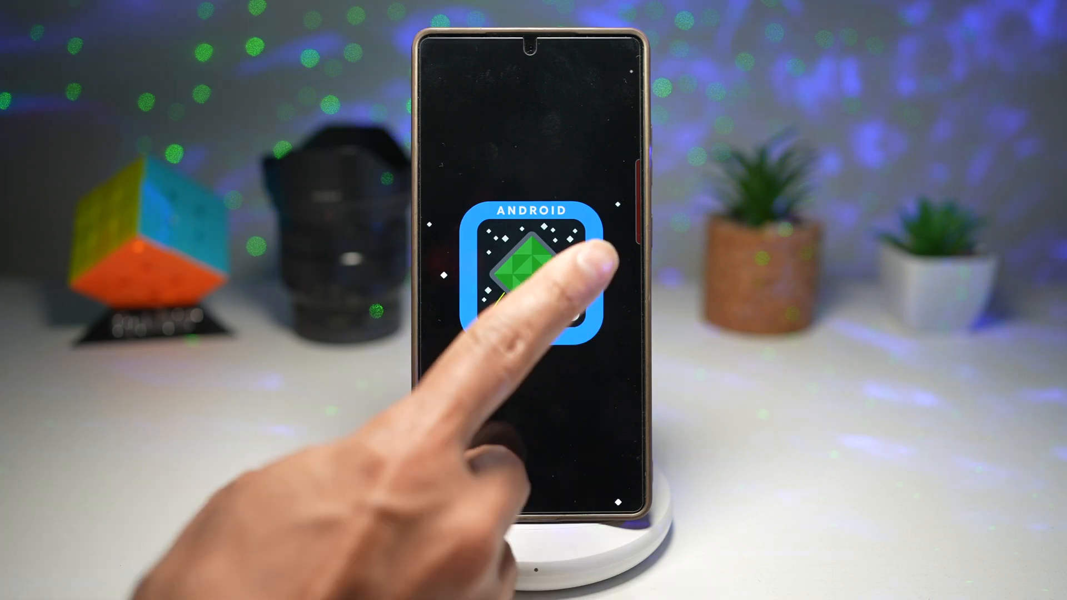
Tap and long-press the Android 16 logo to start the space game, then engage AUTO.
left_click(538, 279)
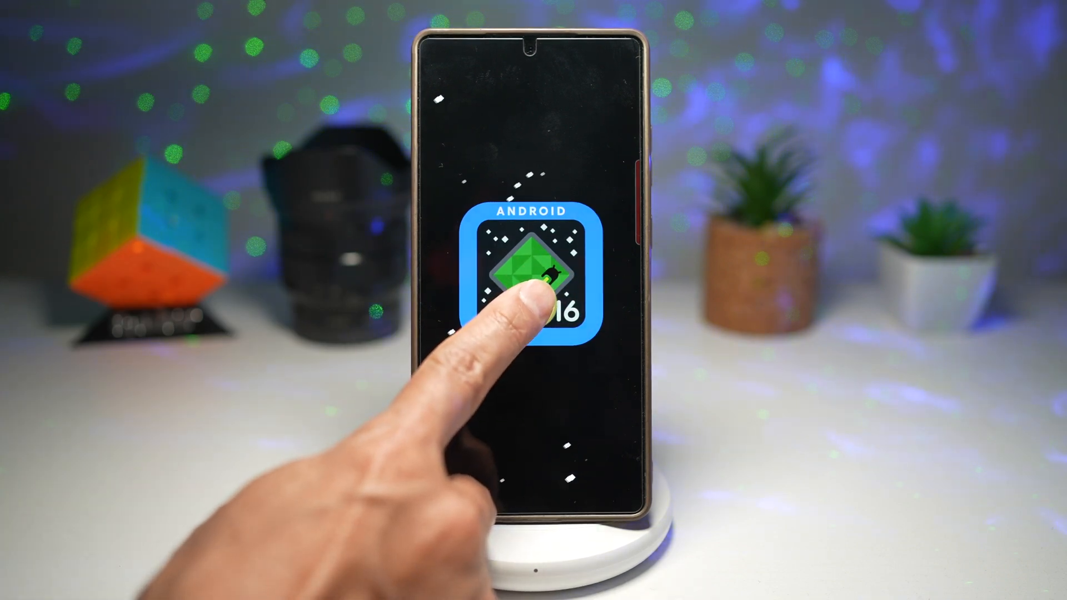
left_click(521, 279)
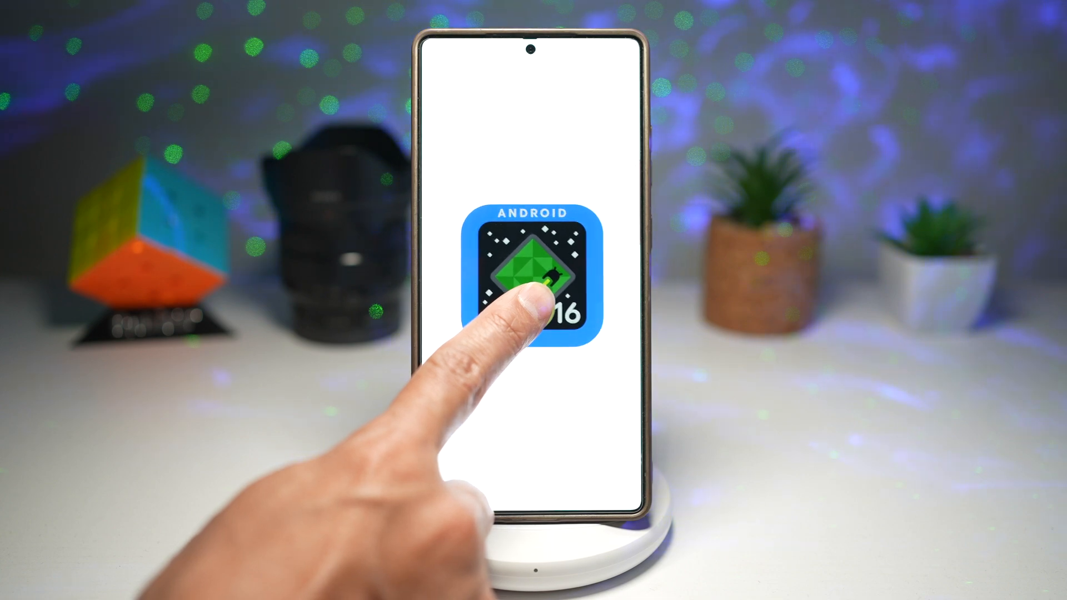
left_click(524, 285)
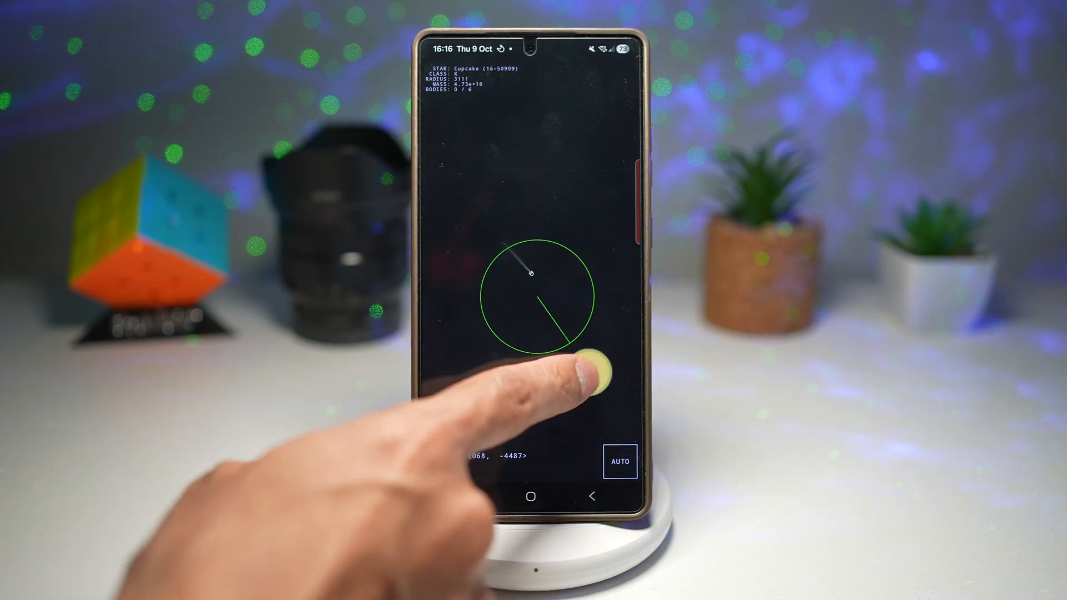
left_click(619, 460)
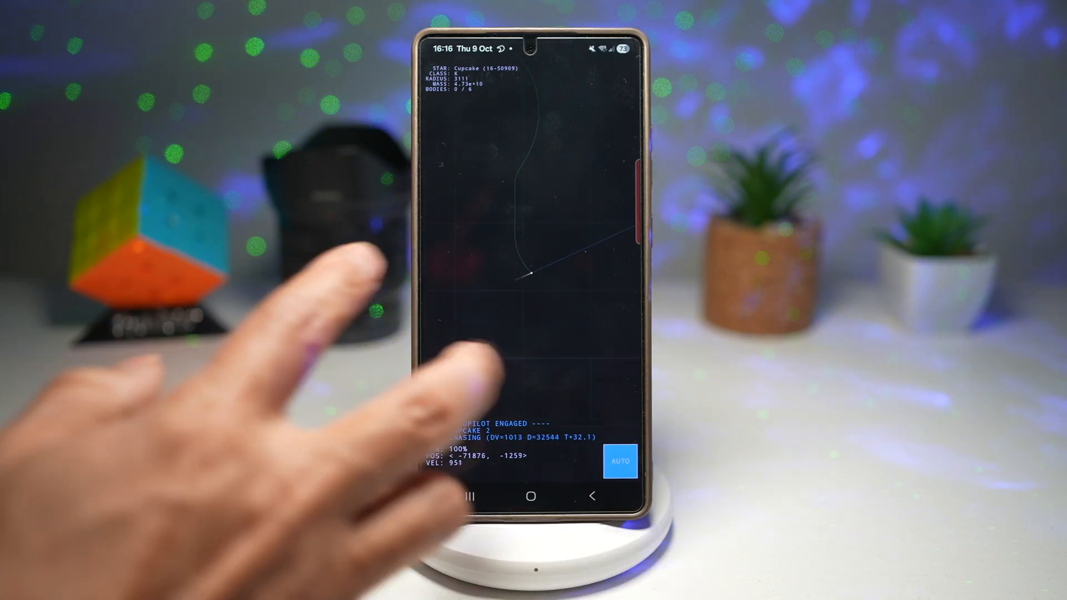